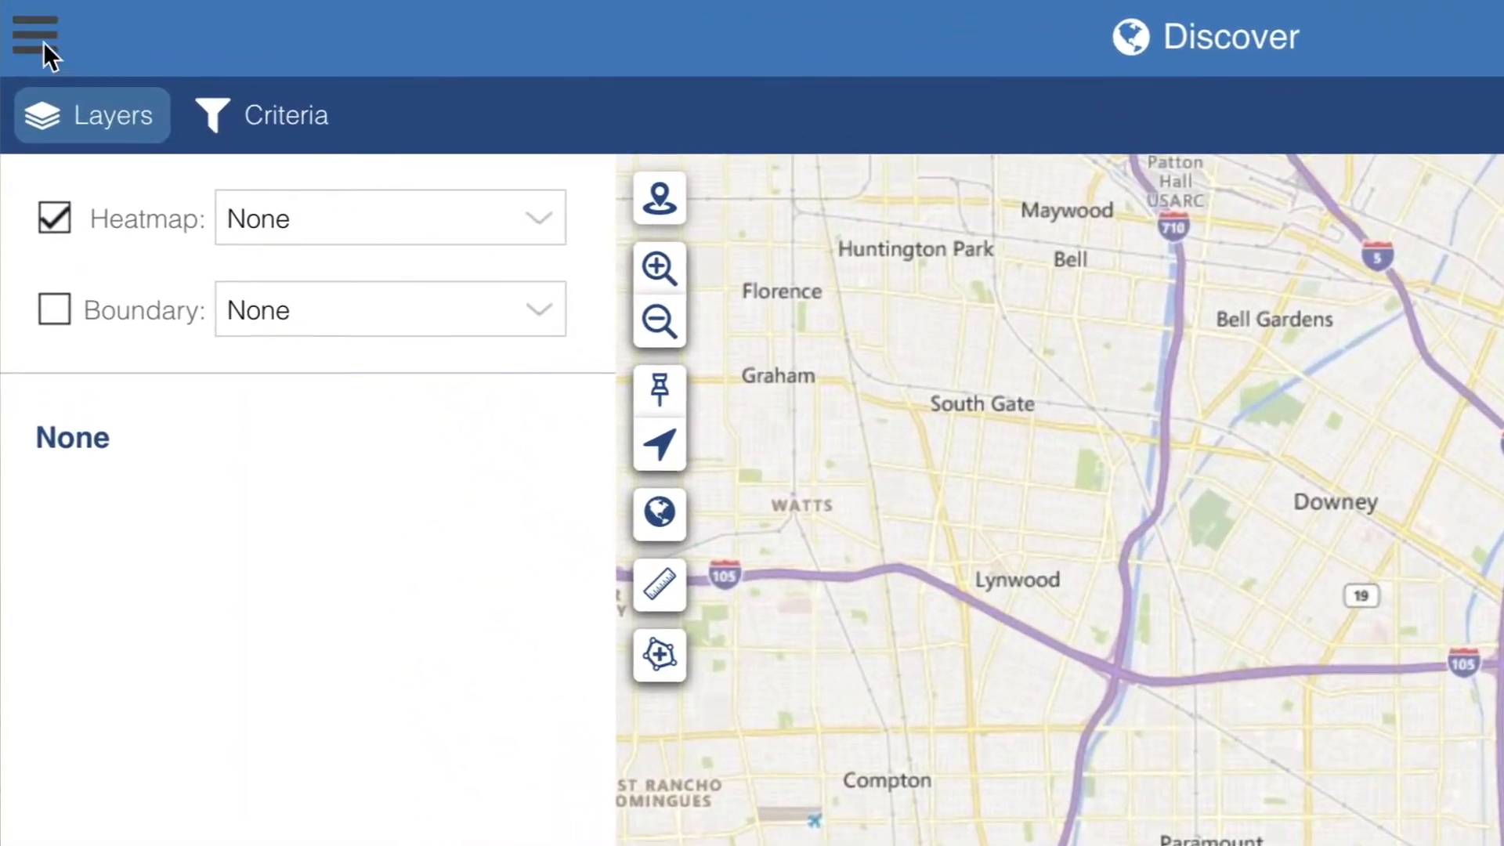
- Leave the Discover map and go to My Lists from the main menu
{"action": "left_click", "coordinate": [35, 36]}
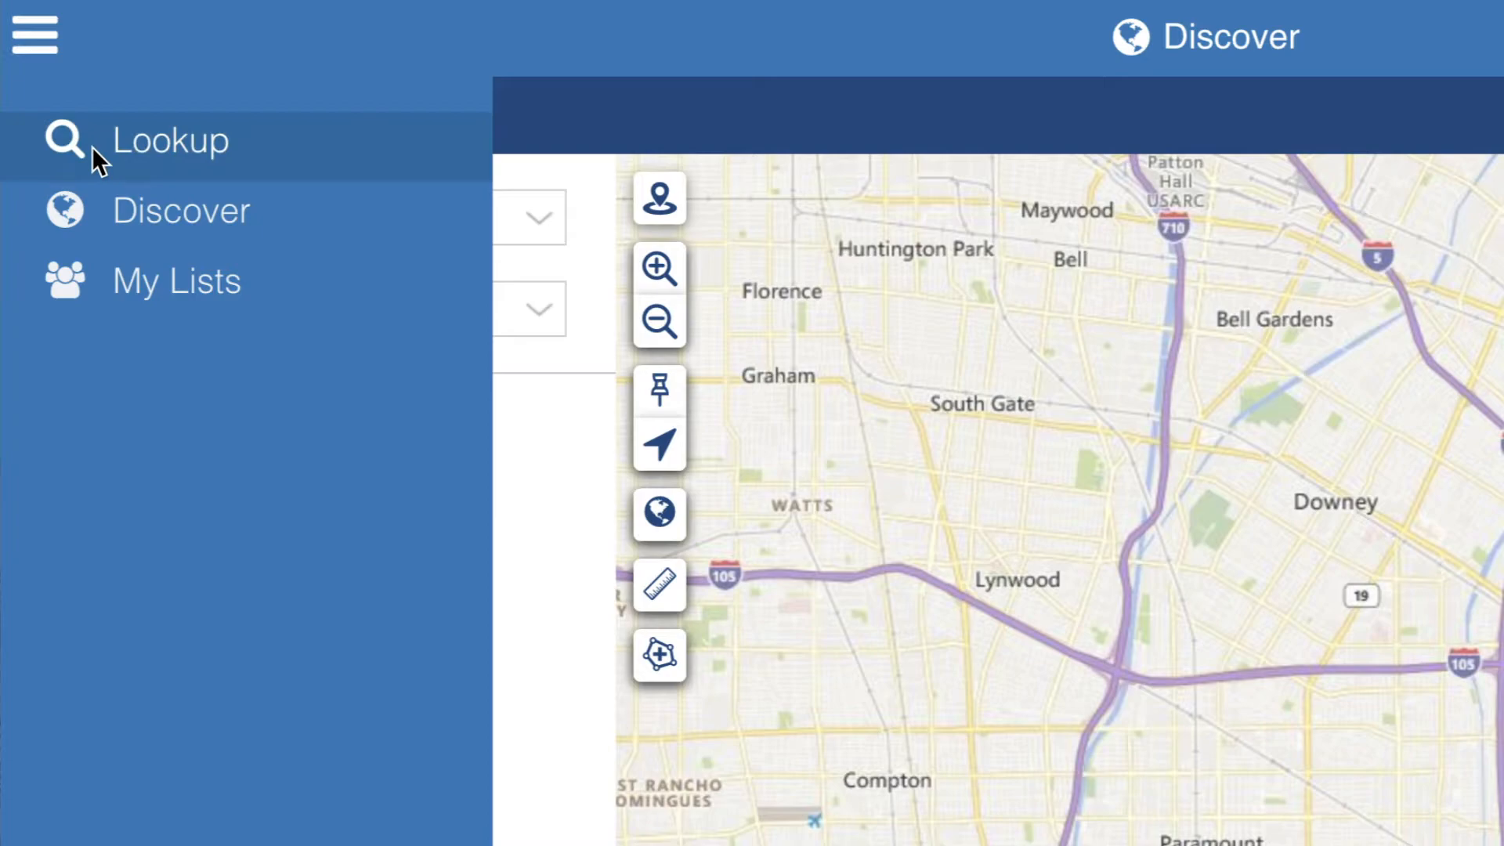
{"action": "left_click", "coordinate": [176, 280]}
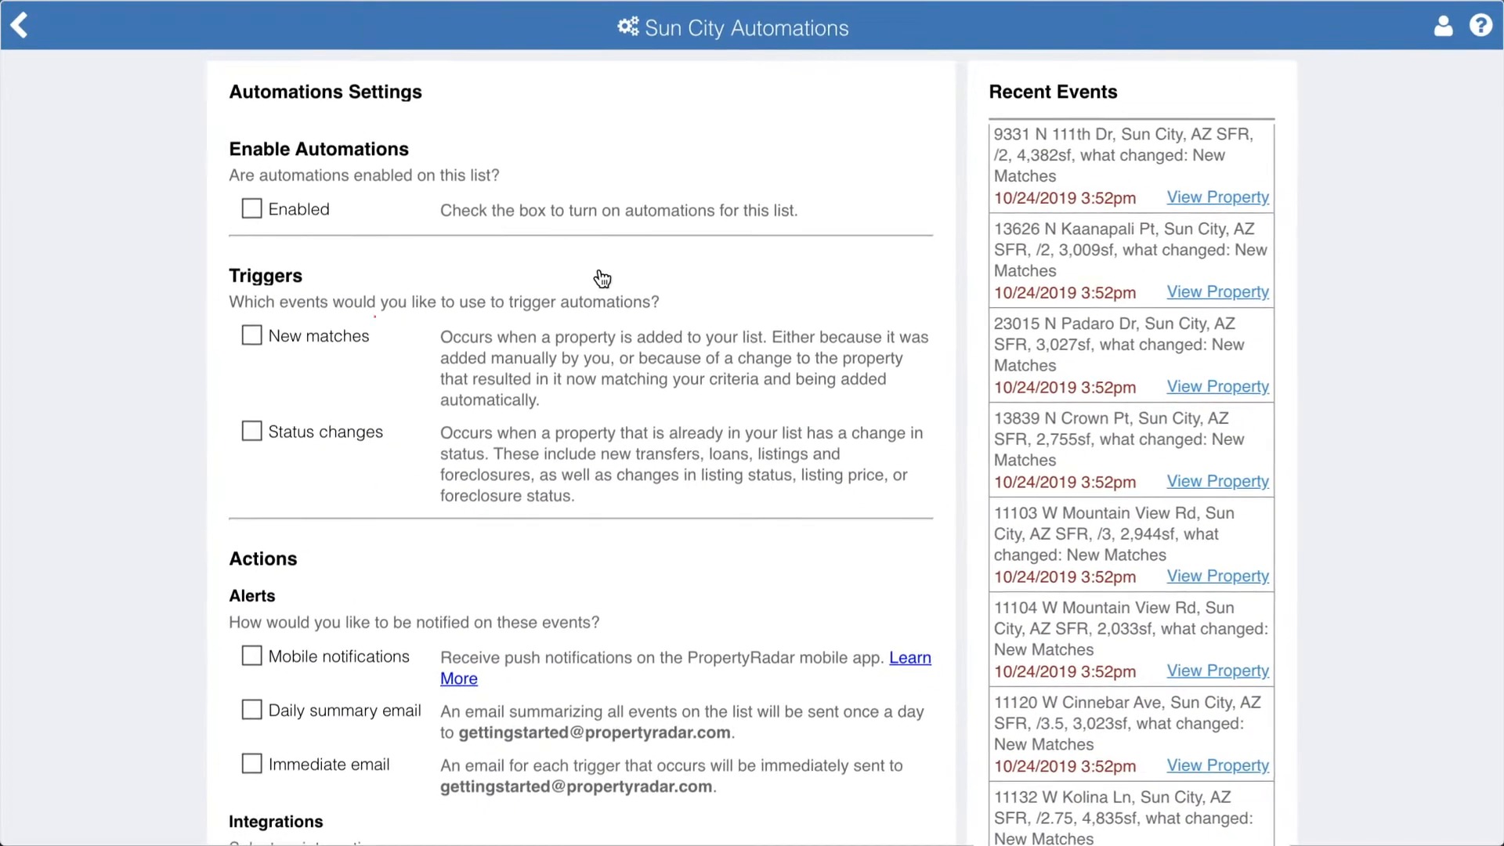
- Enable the New matches and Status changes triggers for the Sun City list
{"action": "left_click", "coordinate": [250, 335]}
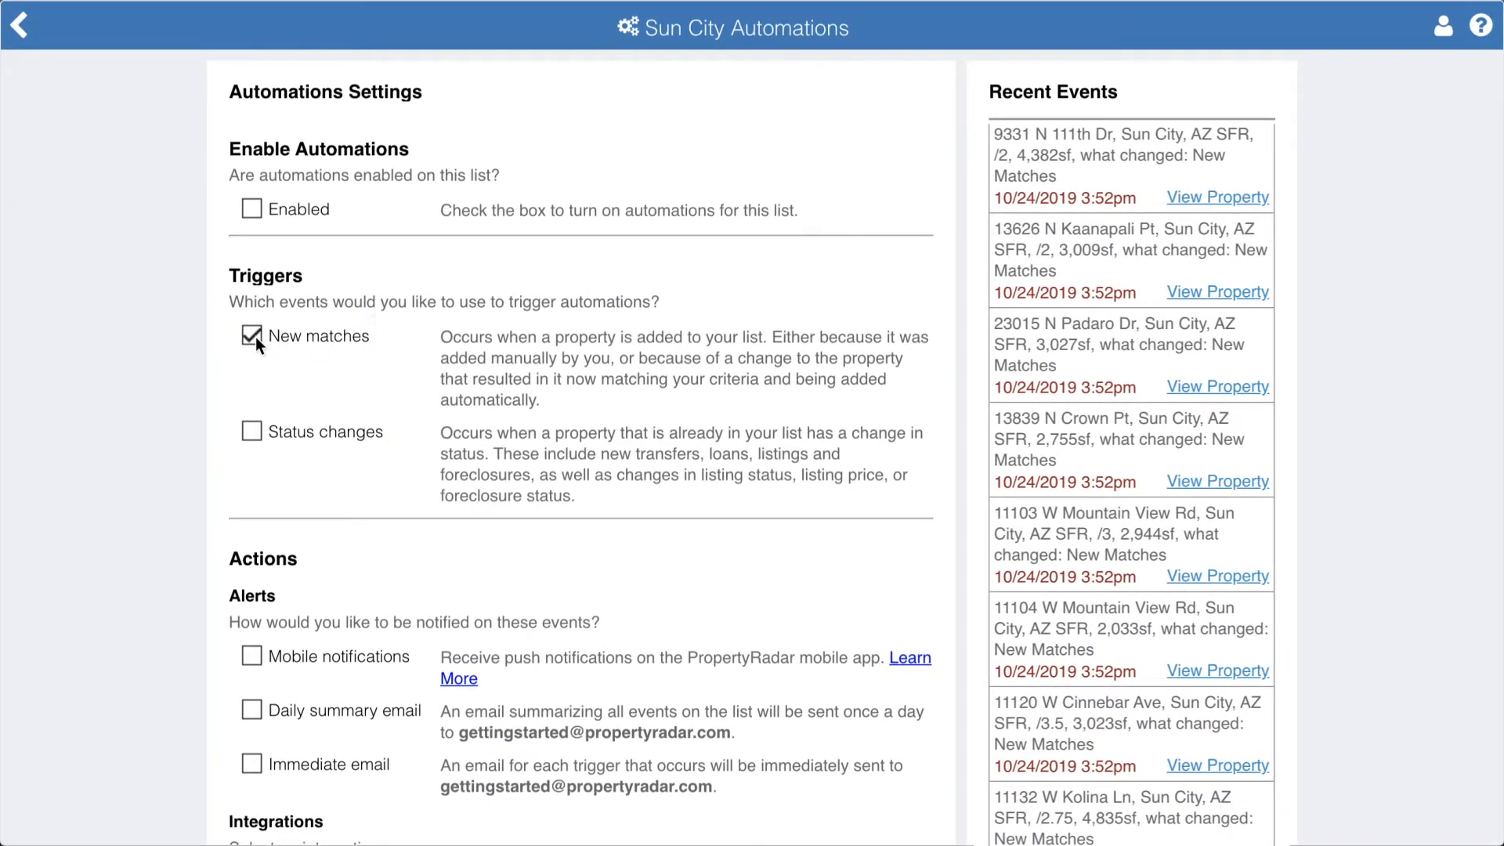
{"action": "mouse_move", "coordinate": [572, 390]}
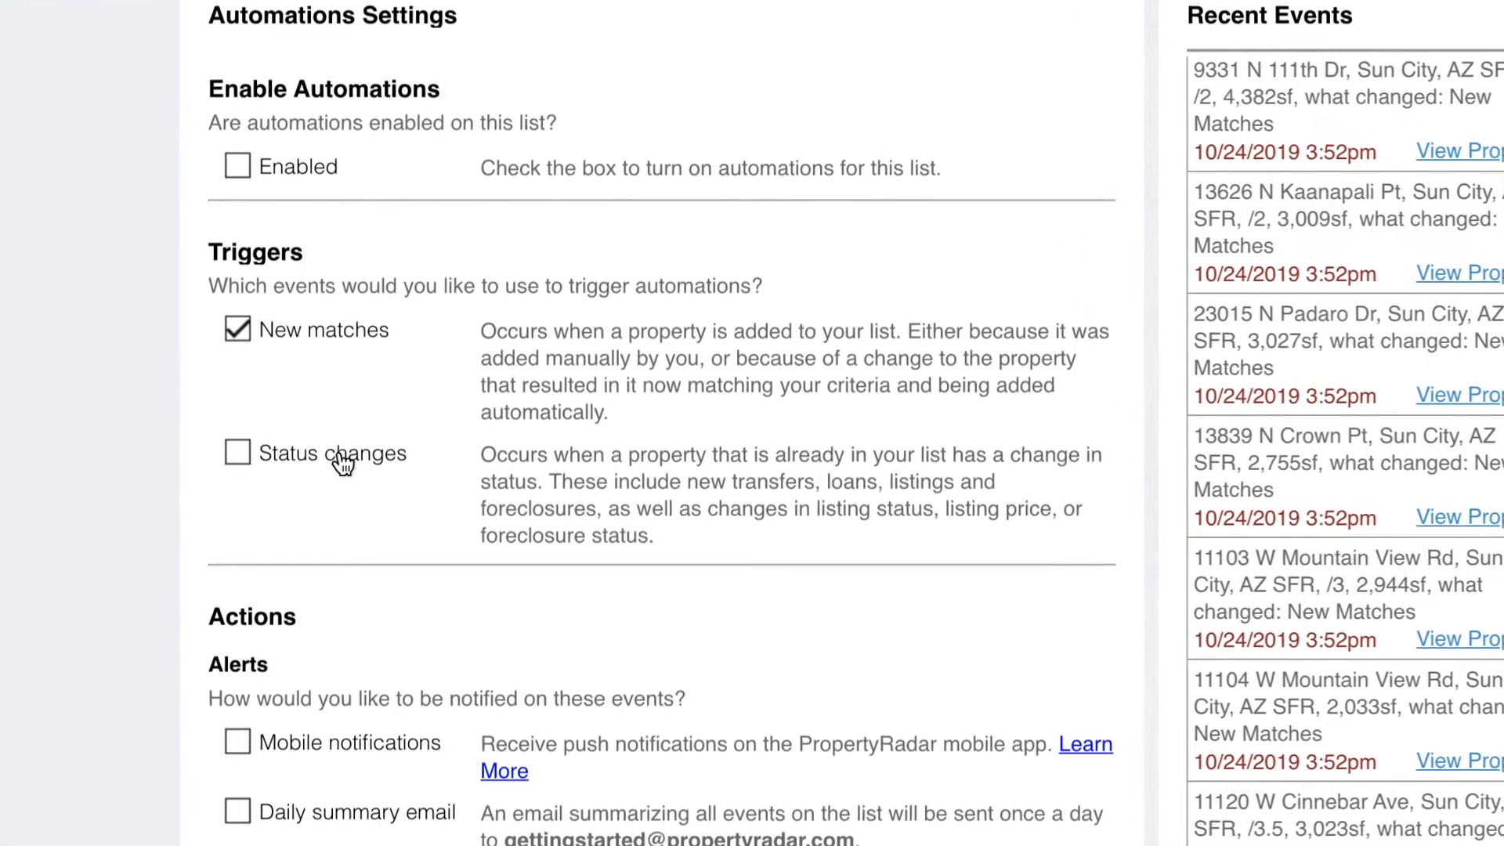
{"action": "left_click", "coordinate": [236, 452]}
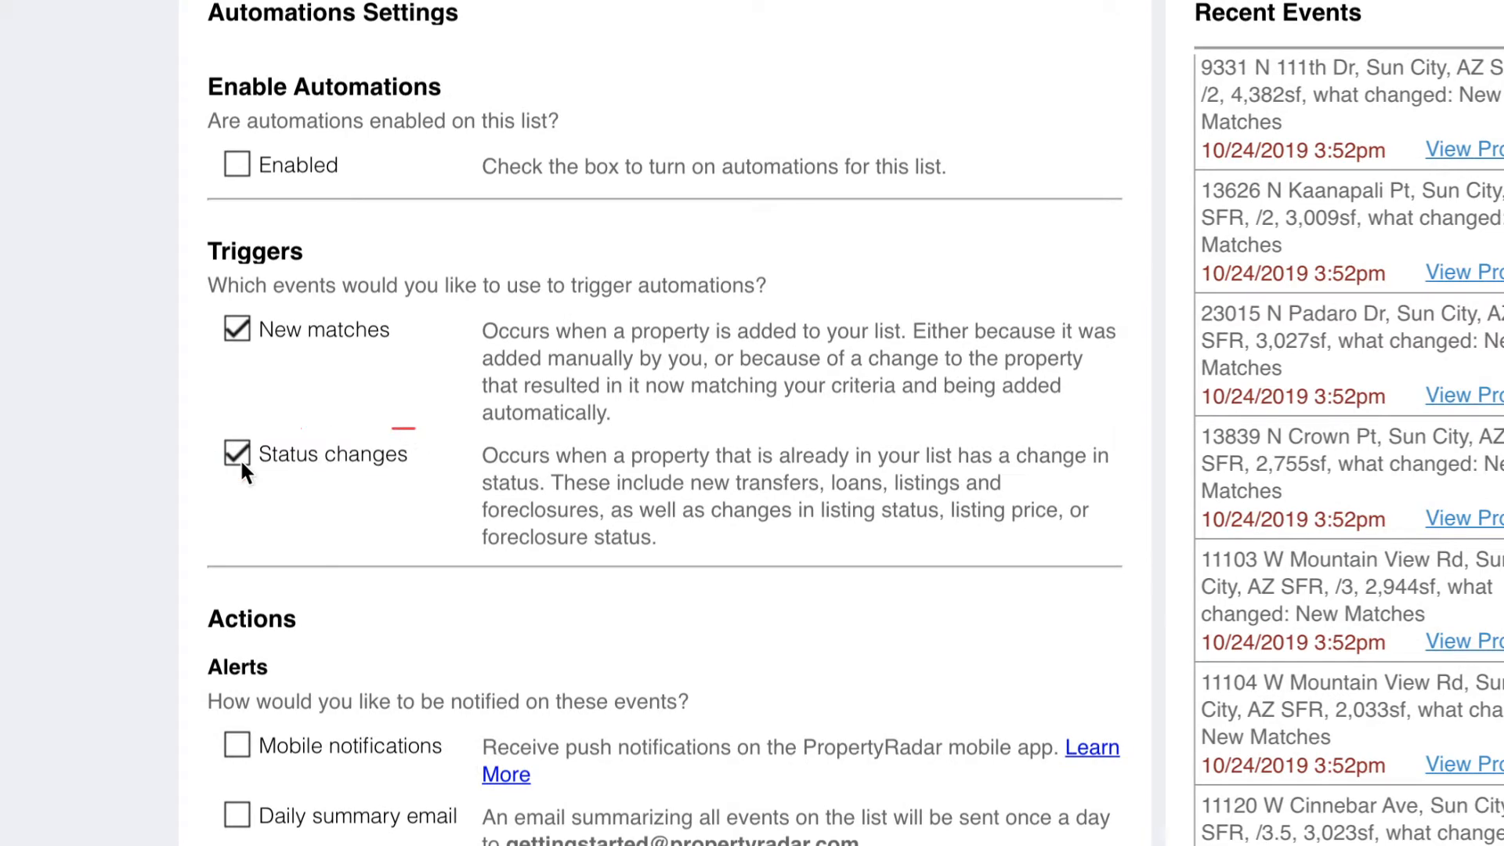
{"action": "scroll", "scroll_direction": "down", "scroll_amount": 3}
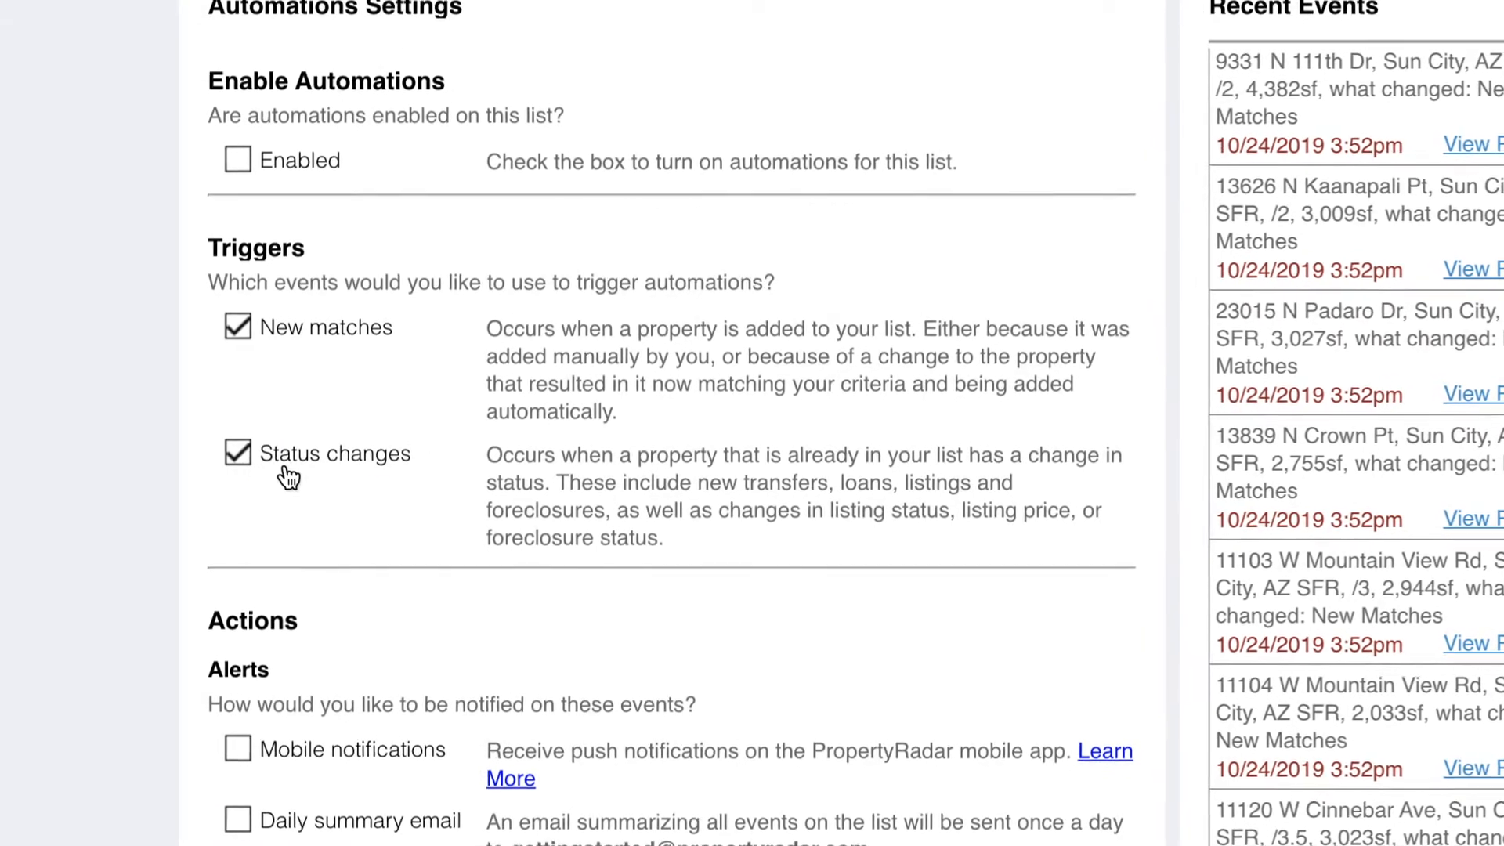
{"action": "scroll", "scroll_direction": "down", "scroll_amount": 3}
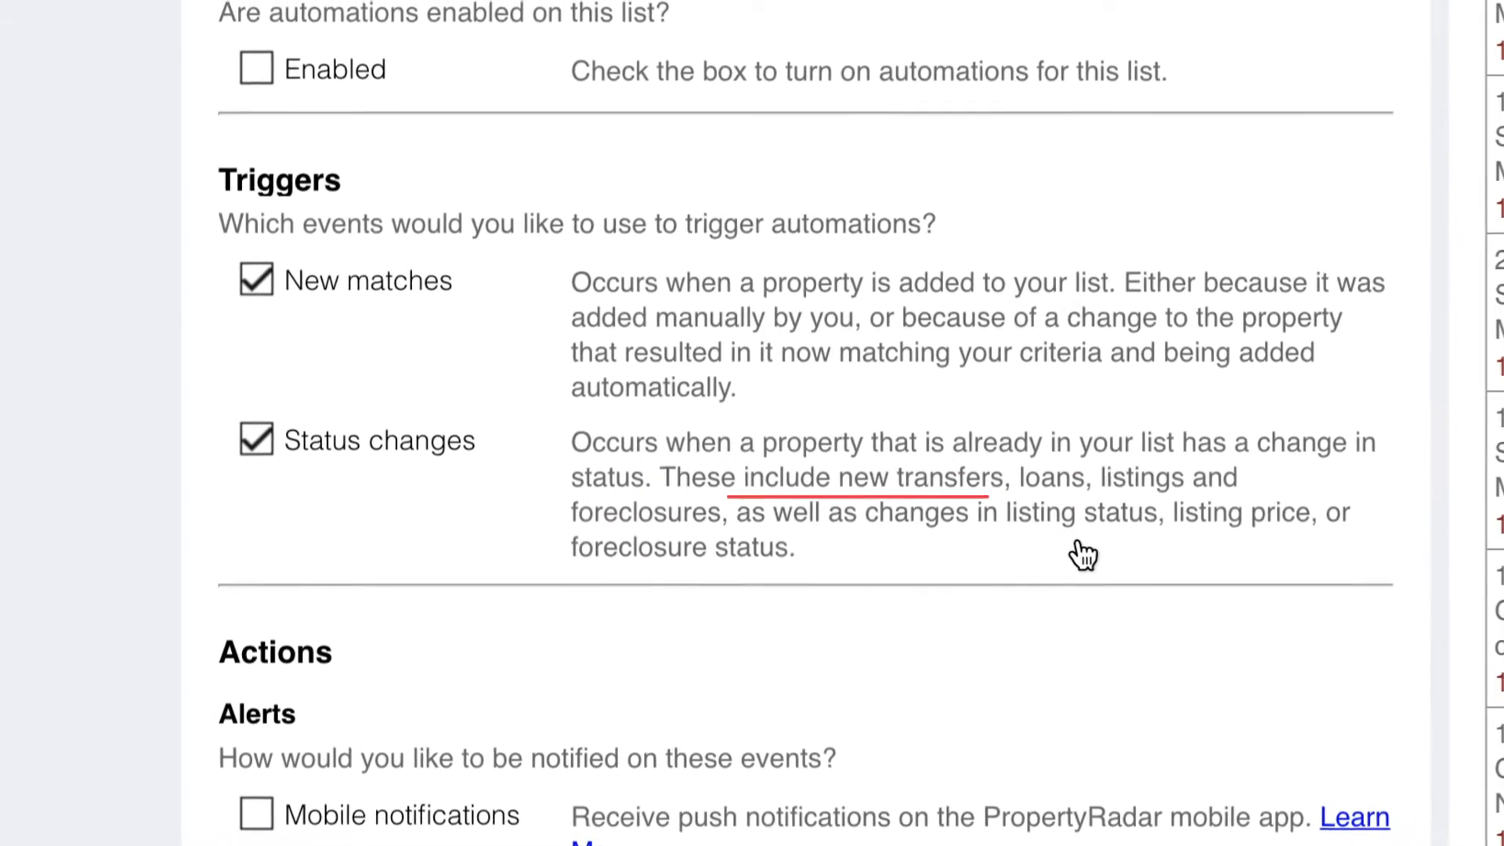
{"action": "scroll", "scroll_direction": "down", "scroll_amount": 3}
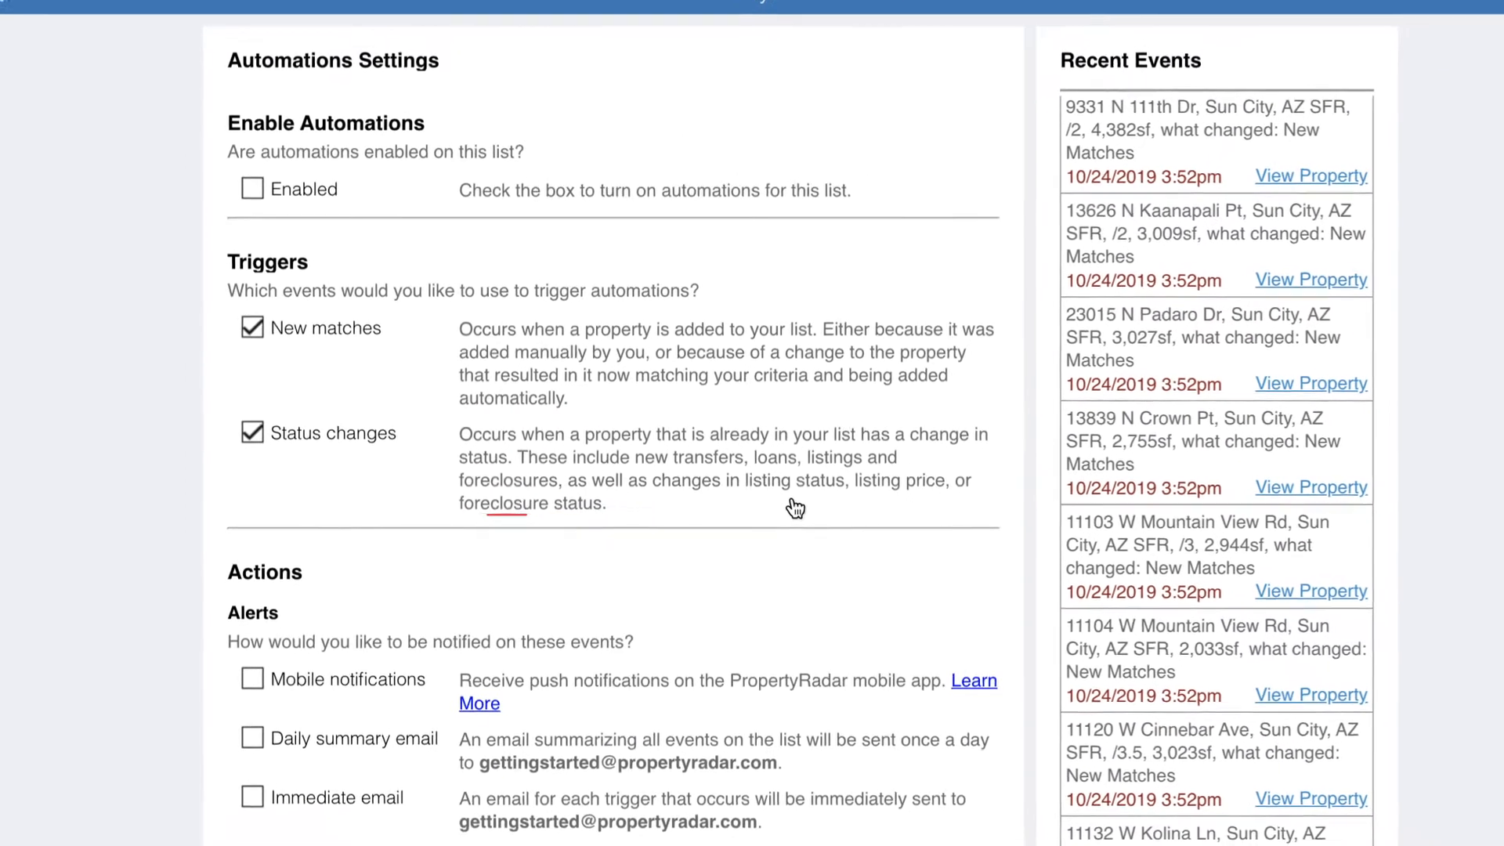
- Turn on the Mobile notifications alert for the Sun City list
{"action": "scroll", "scroll_direction": "down", "scroll_amount": 3}
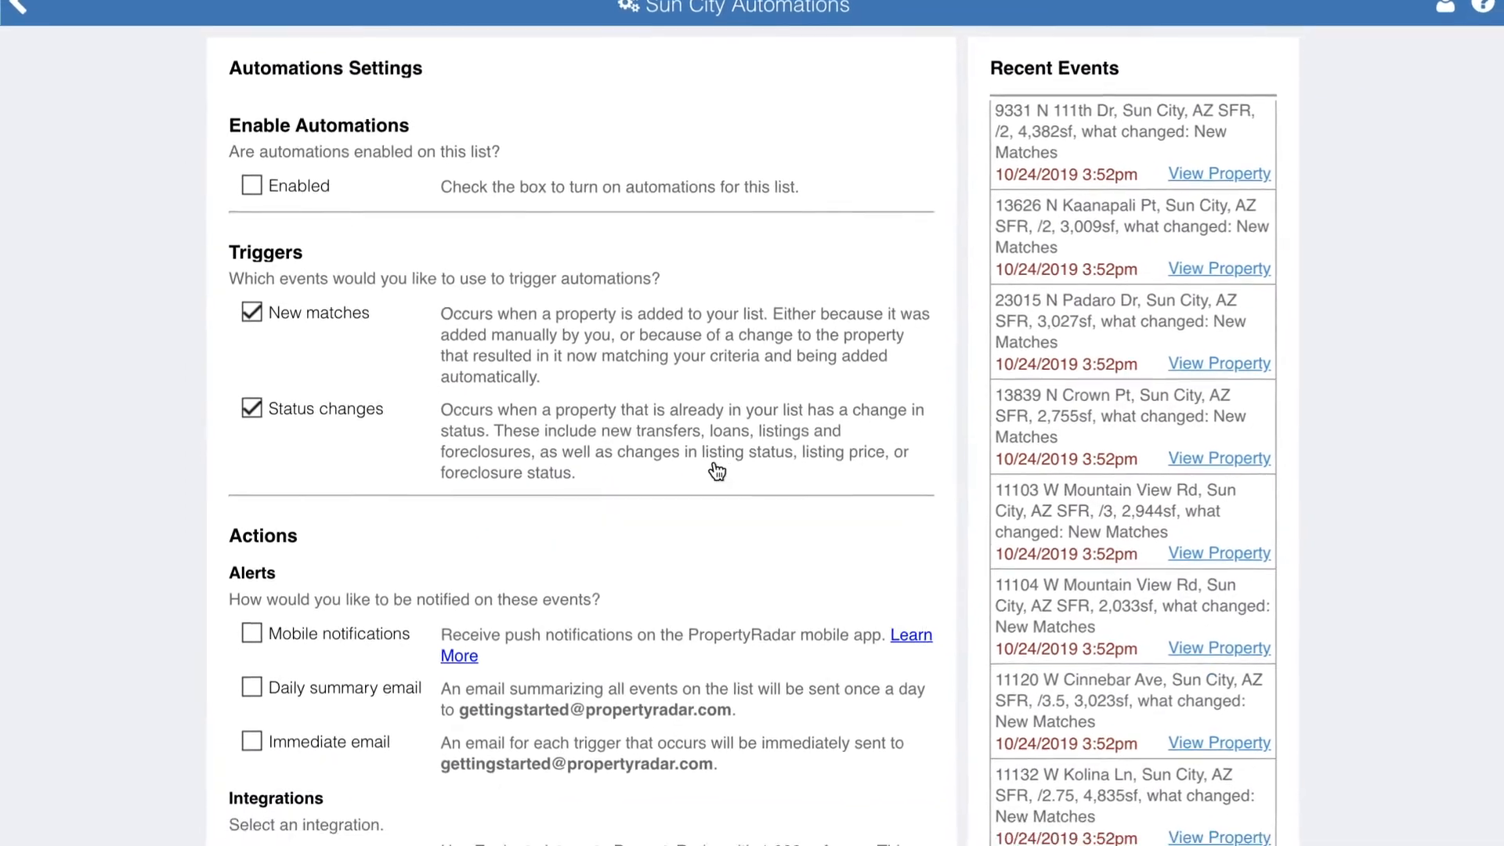
{"action": "scroll", "scroll_direction": "down", "scroll_amount": 3}
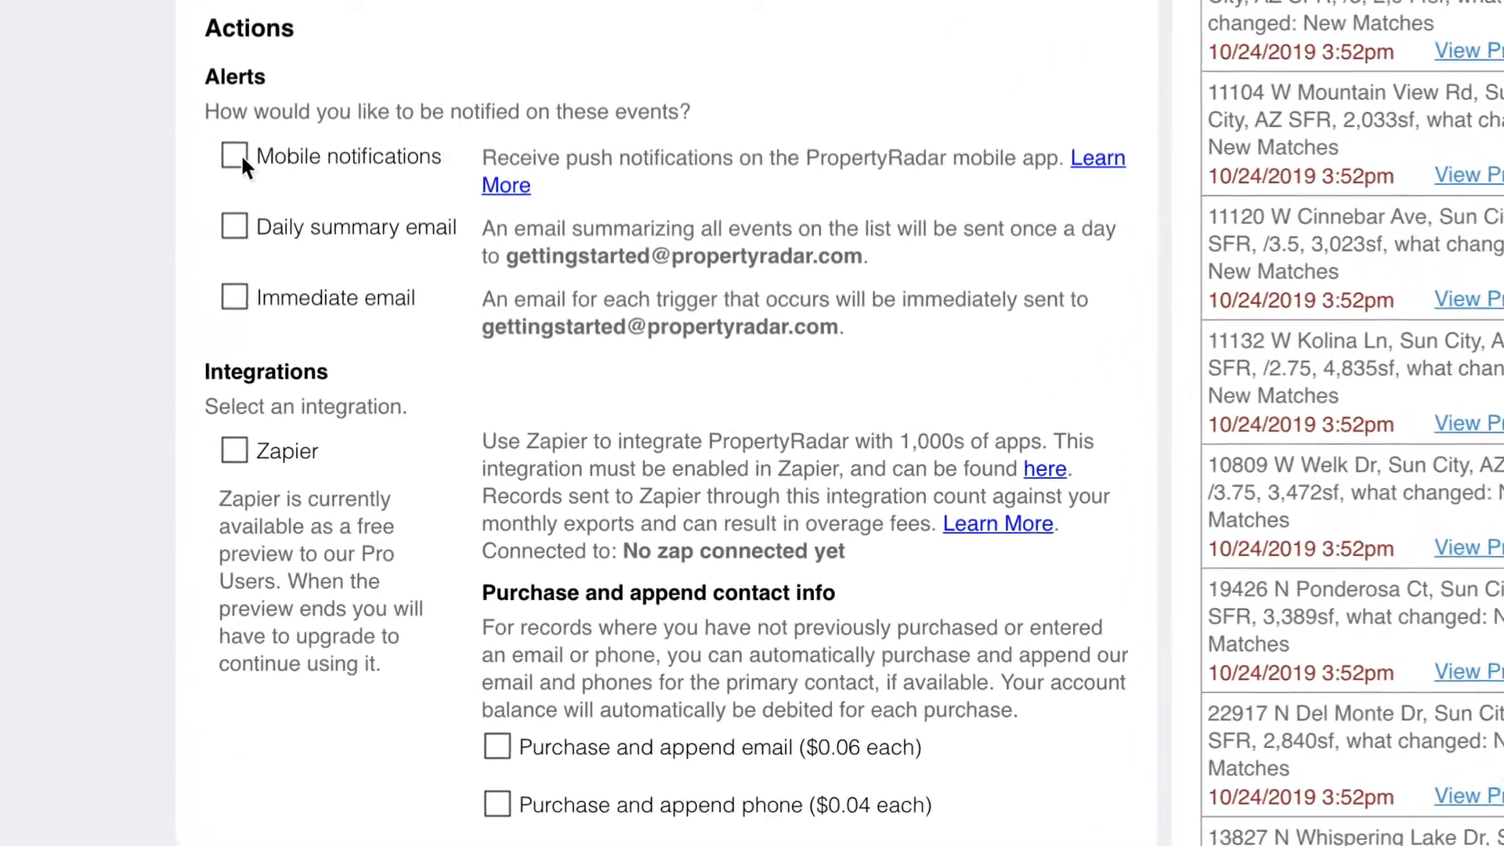
{"action": "left_click", "coordinate": [231, 157]}
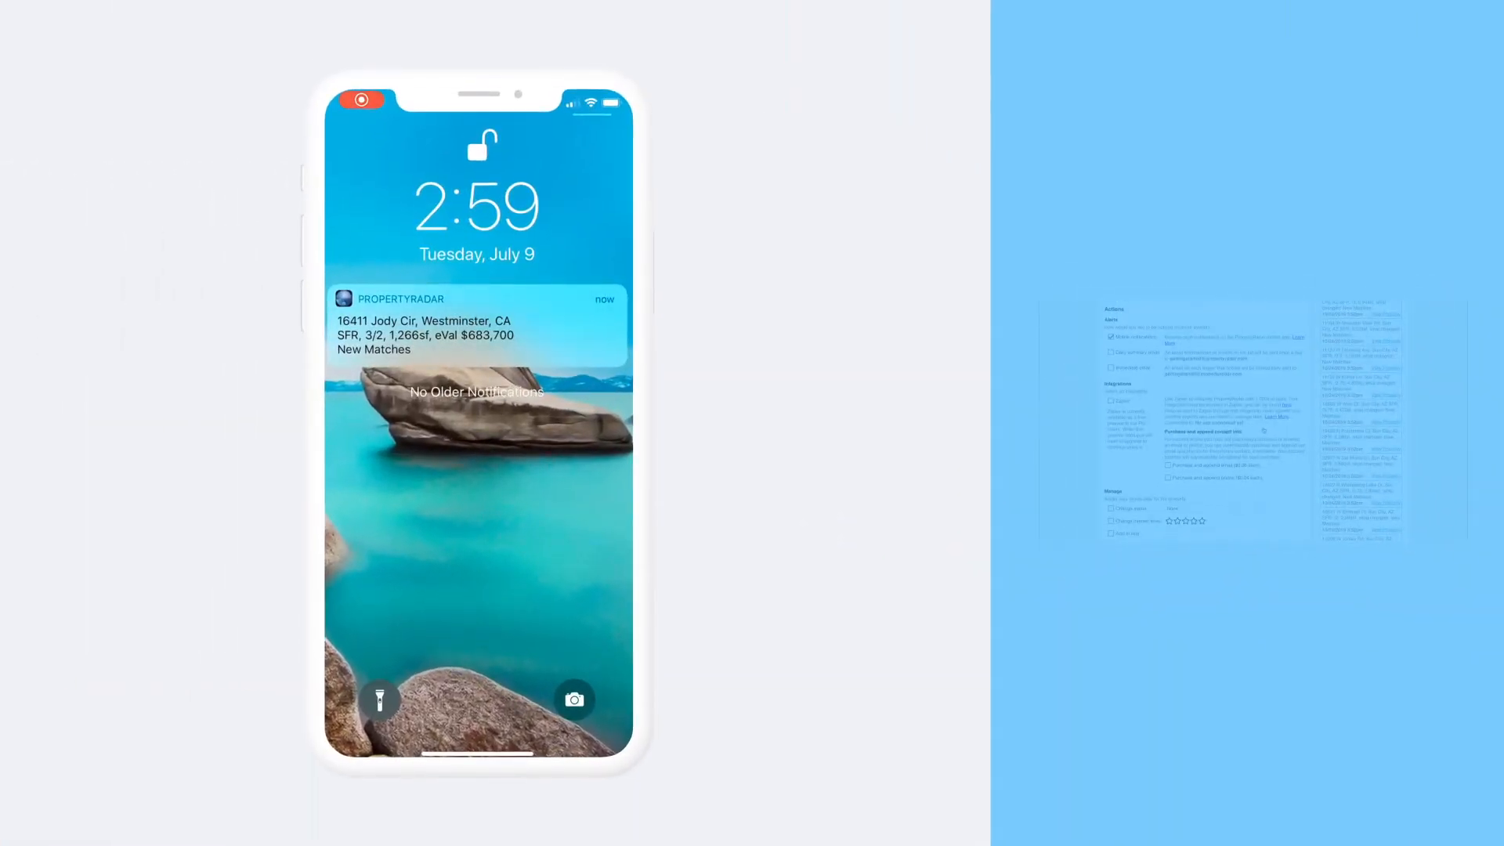
- Turn on the Daily summary email alert
{"action": "left_click", "coordinate": [477, 324]}
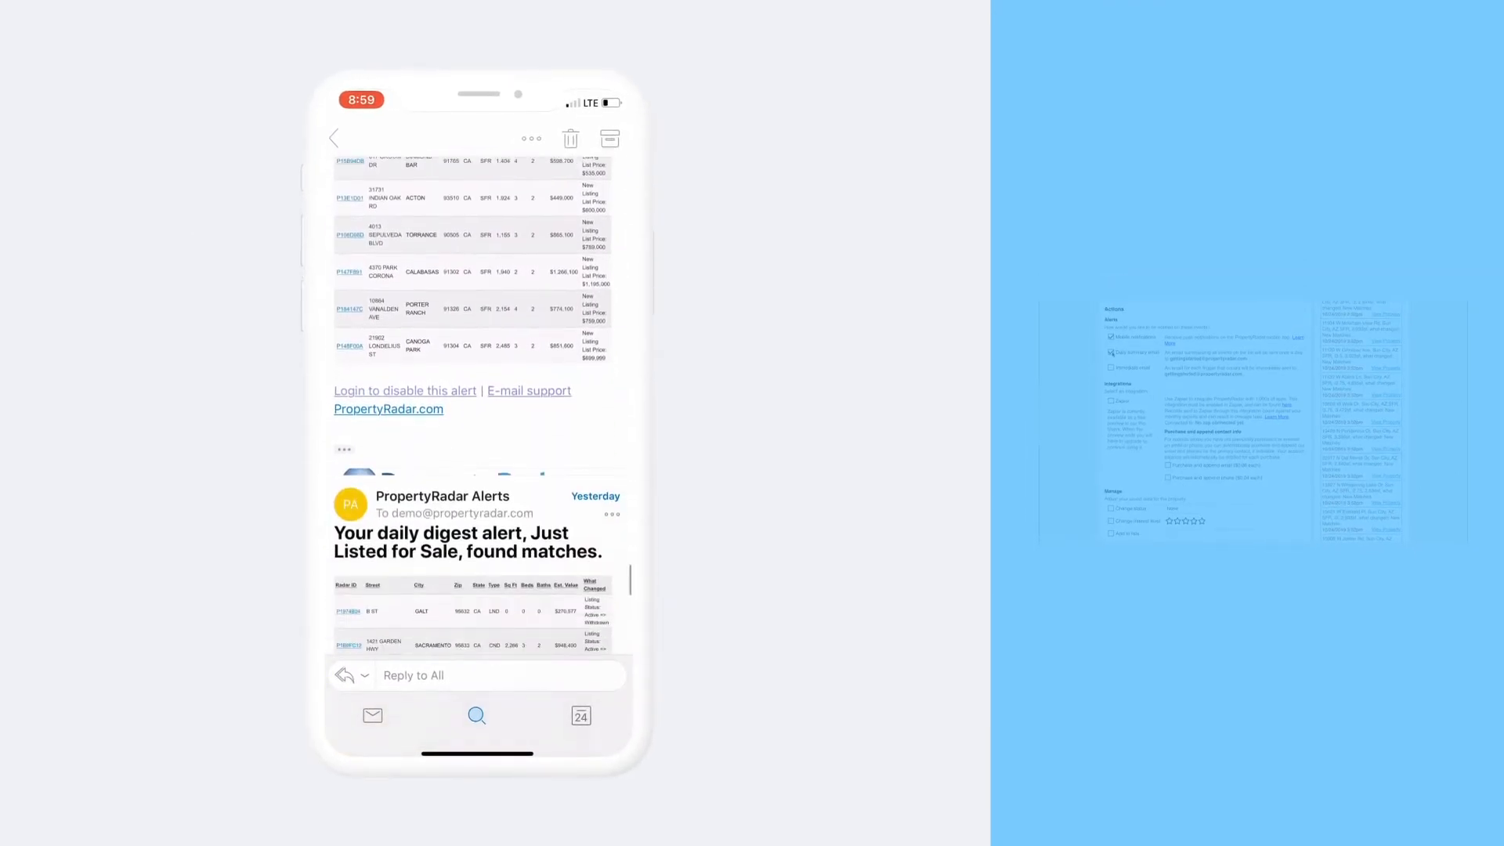
{"action": "scroll", "scroll_direction": "down", "scroll_amount": 3}
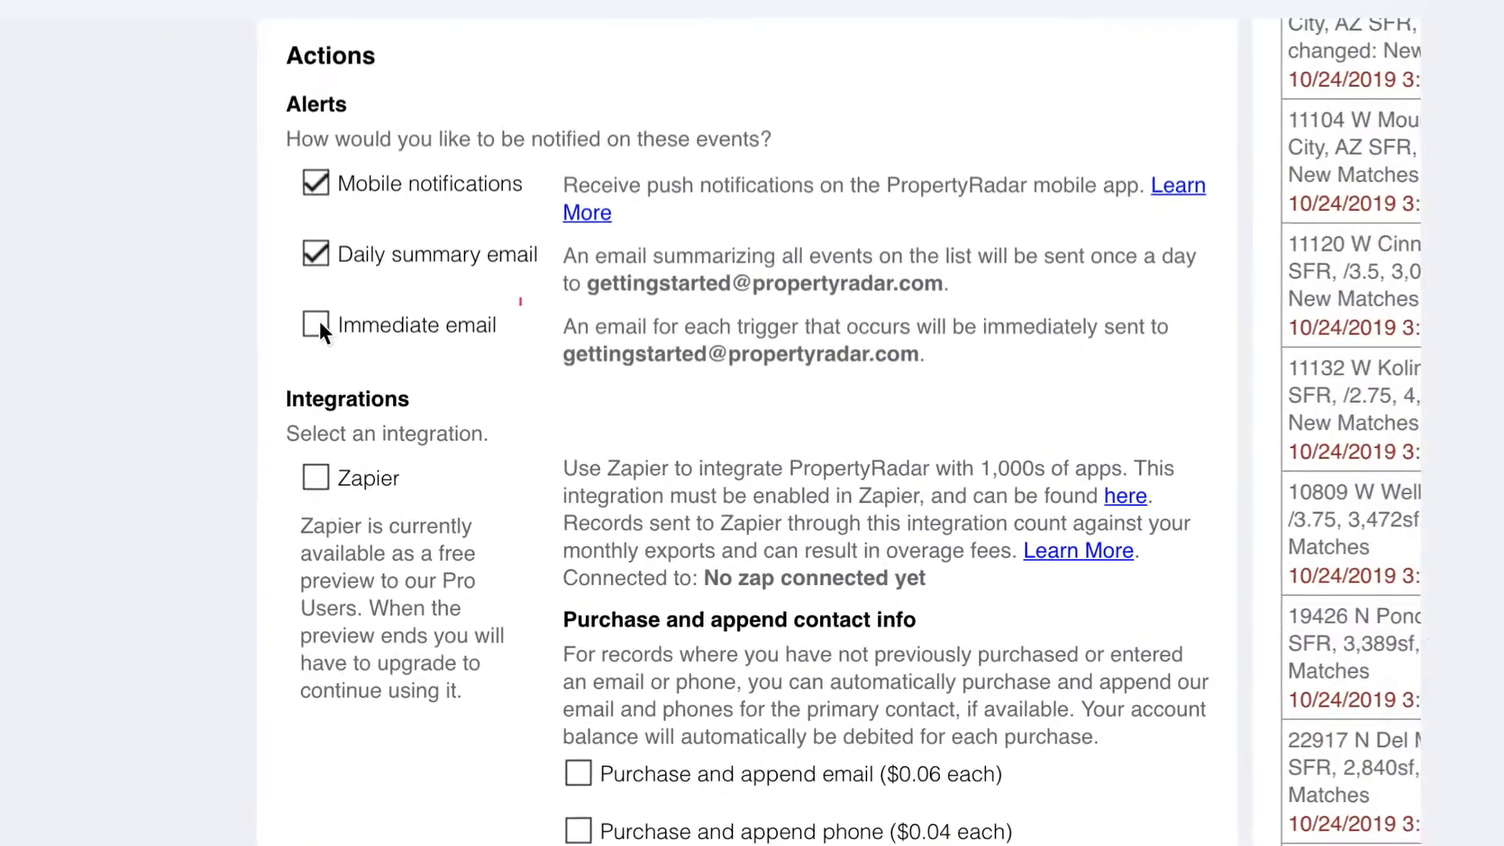
- Enable the Immediate email alert and follow the Zapier integration link
{"action": "left_click", "coordinate": [316, 325]}
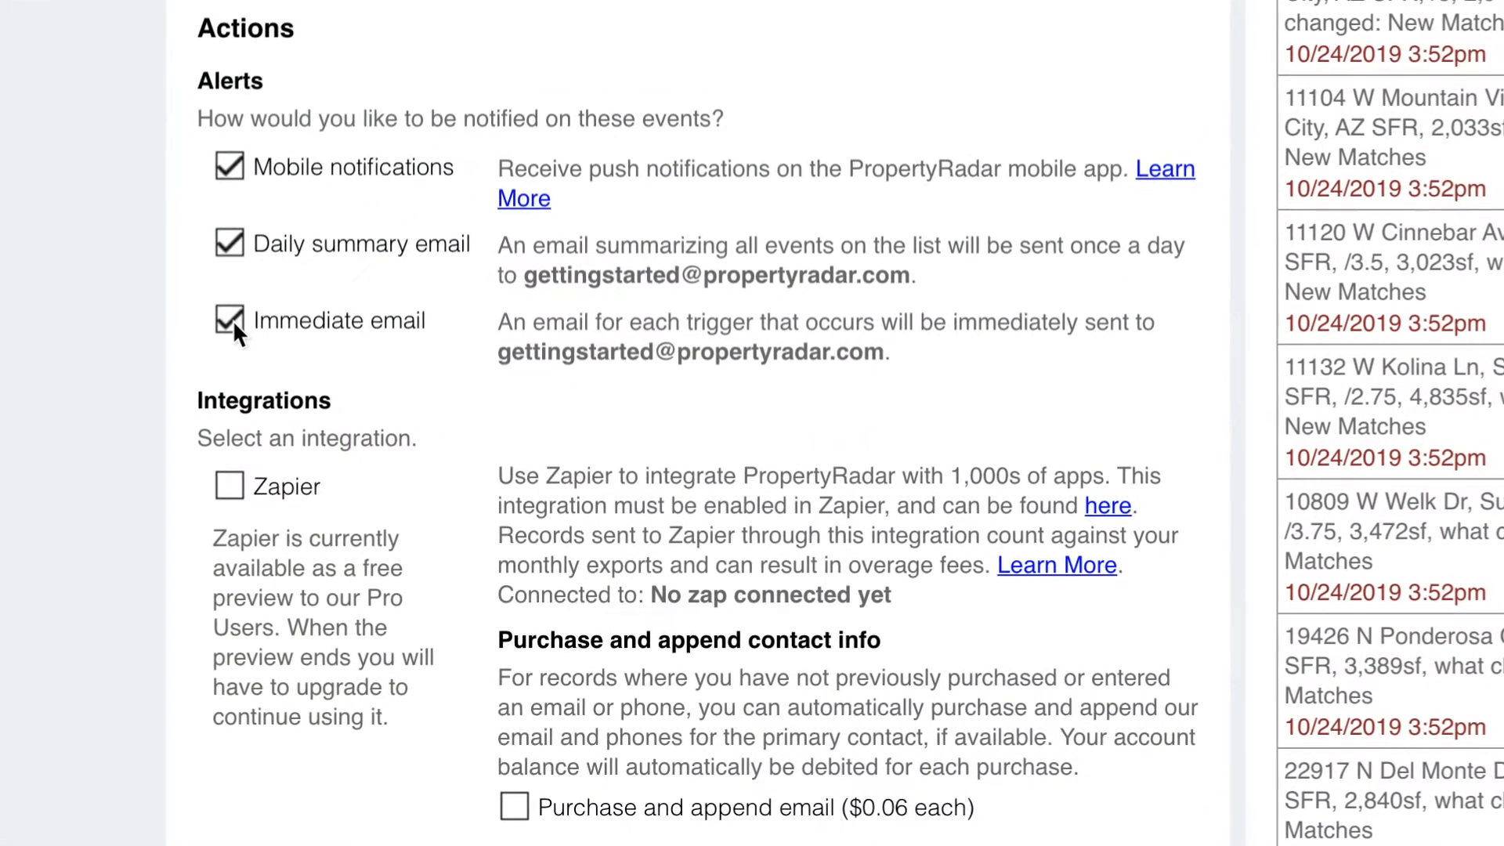
{"action": "scroll", "scroll_direction": "down", "scroll_amount": 3}
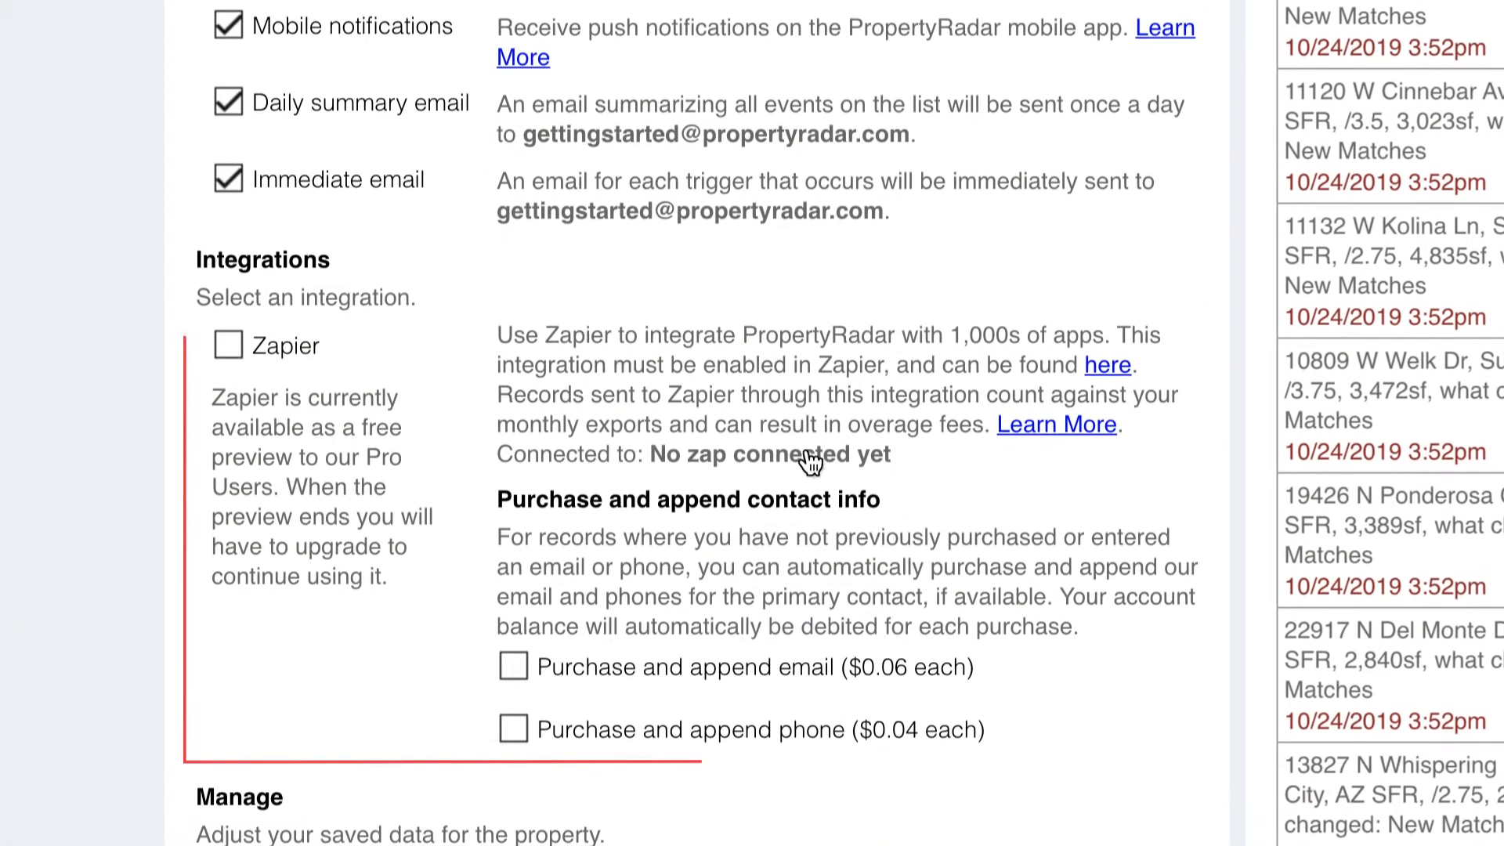
{"action": "scroll", "scroll_direction": "down", "scroll_amount": 3}
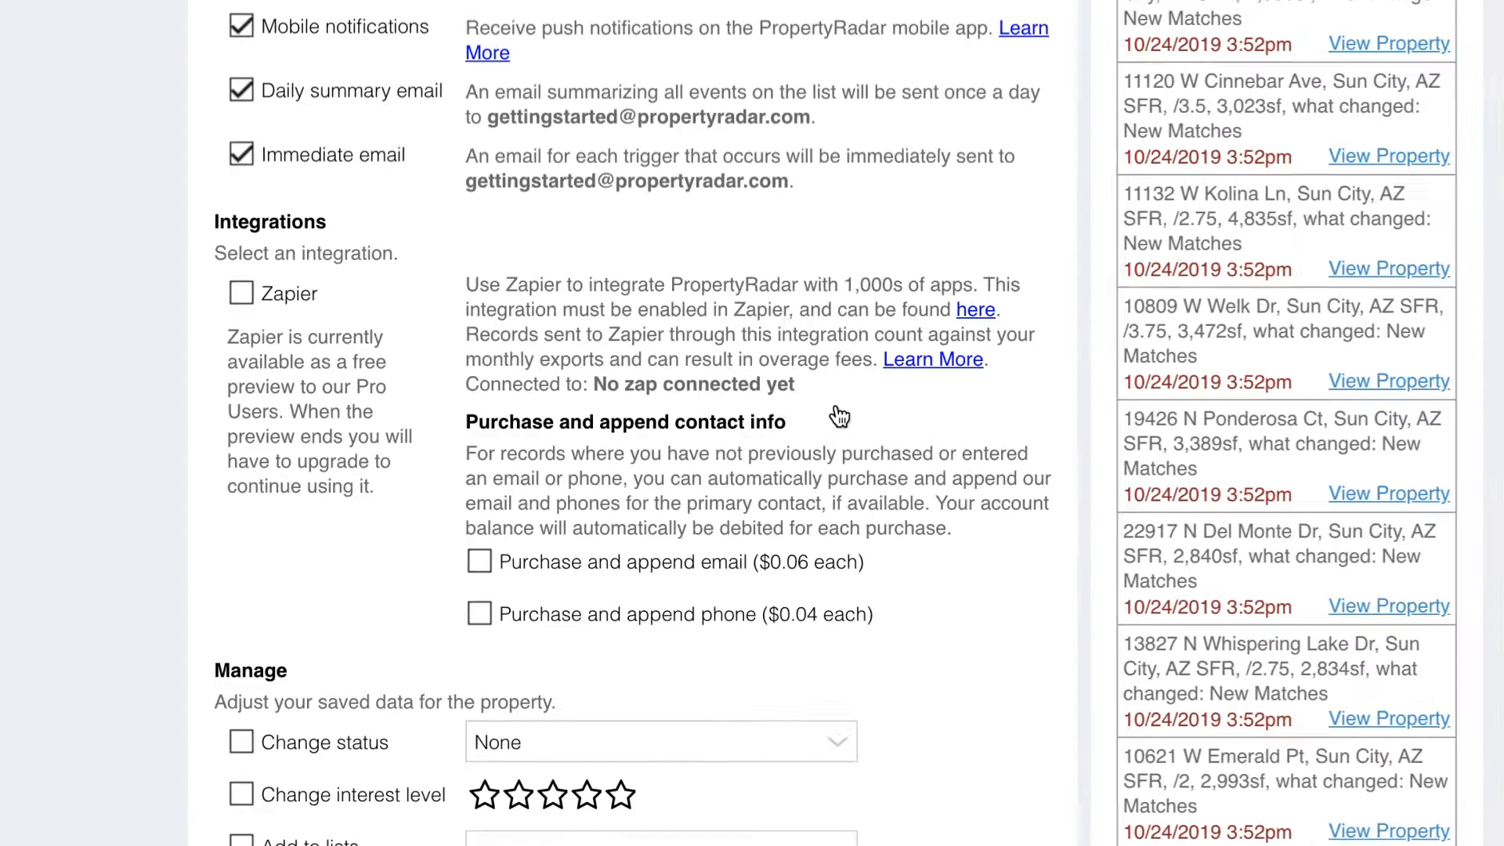
{"action": "left_click", "coordinate": [974, 309]}
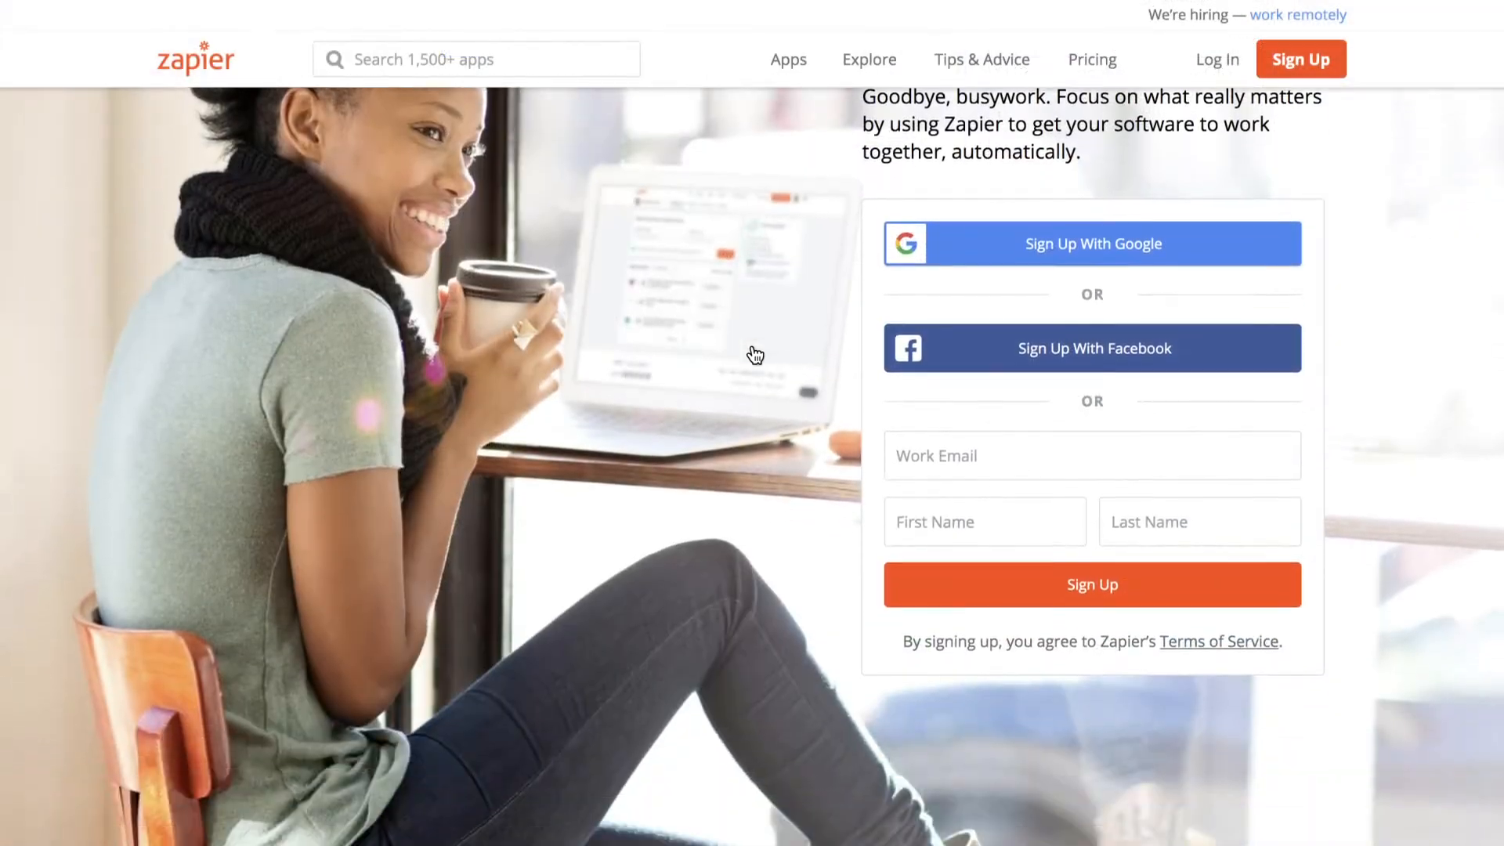
- Return to the Sun City automation settings, down to the Manage options
{"action": "scroll", "scroll_direction": "down", "scroll_amount": 3}
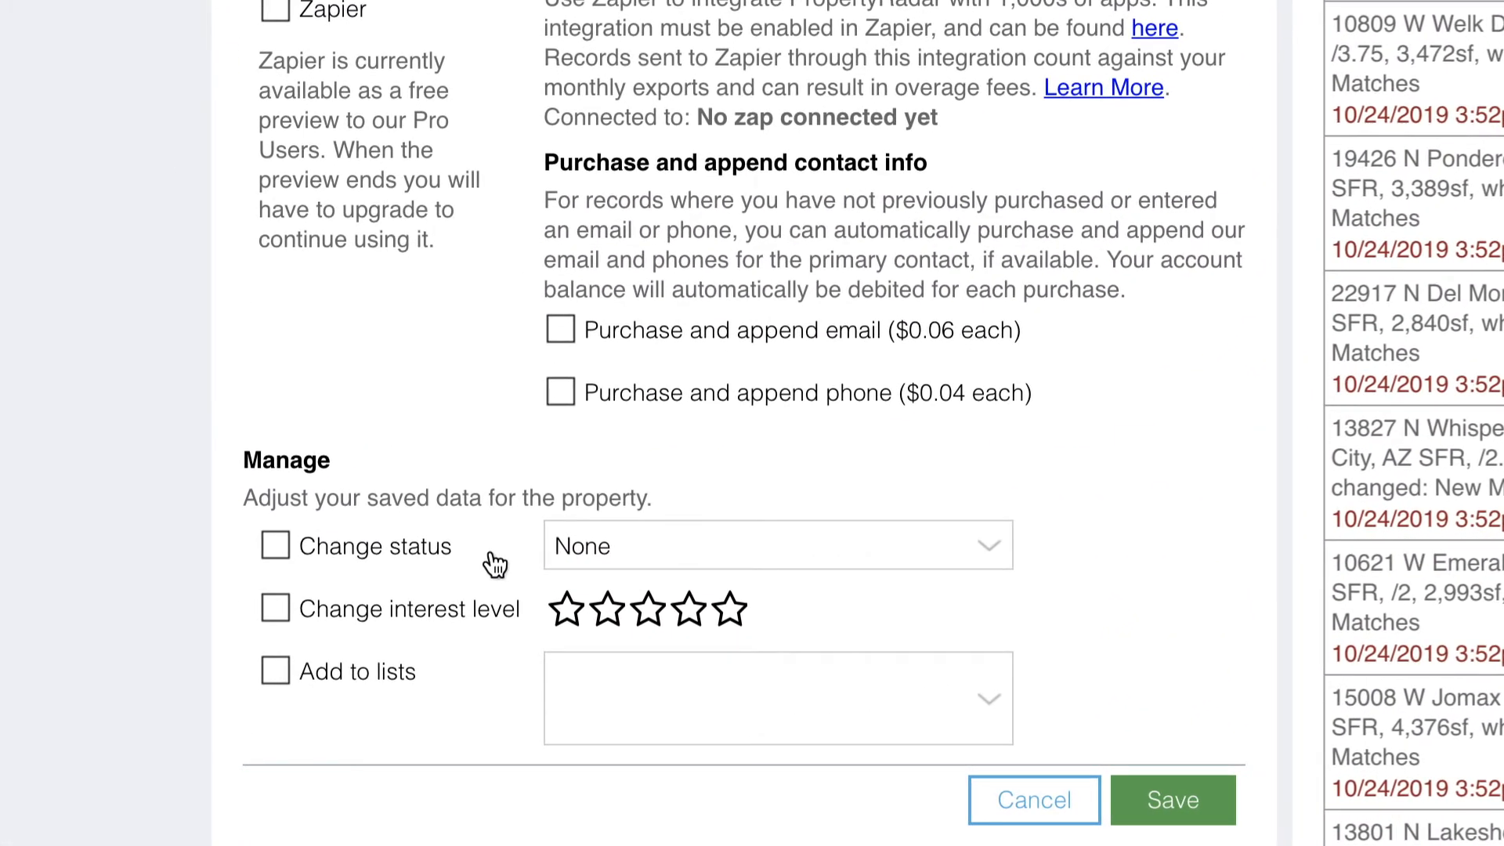
- Set actions to status Contact Owner, four-star interest level, and Add to lists
{"action": "left_click", "coordinate": [274, 546]}
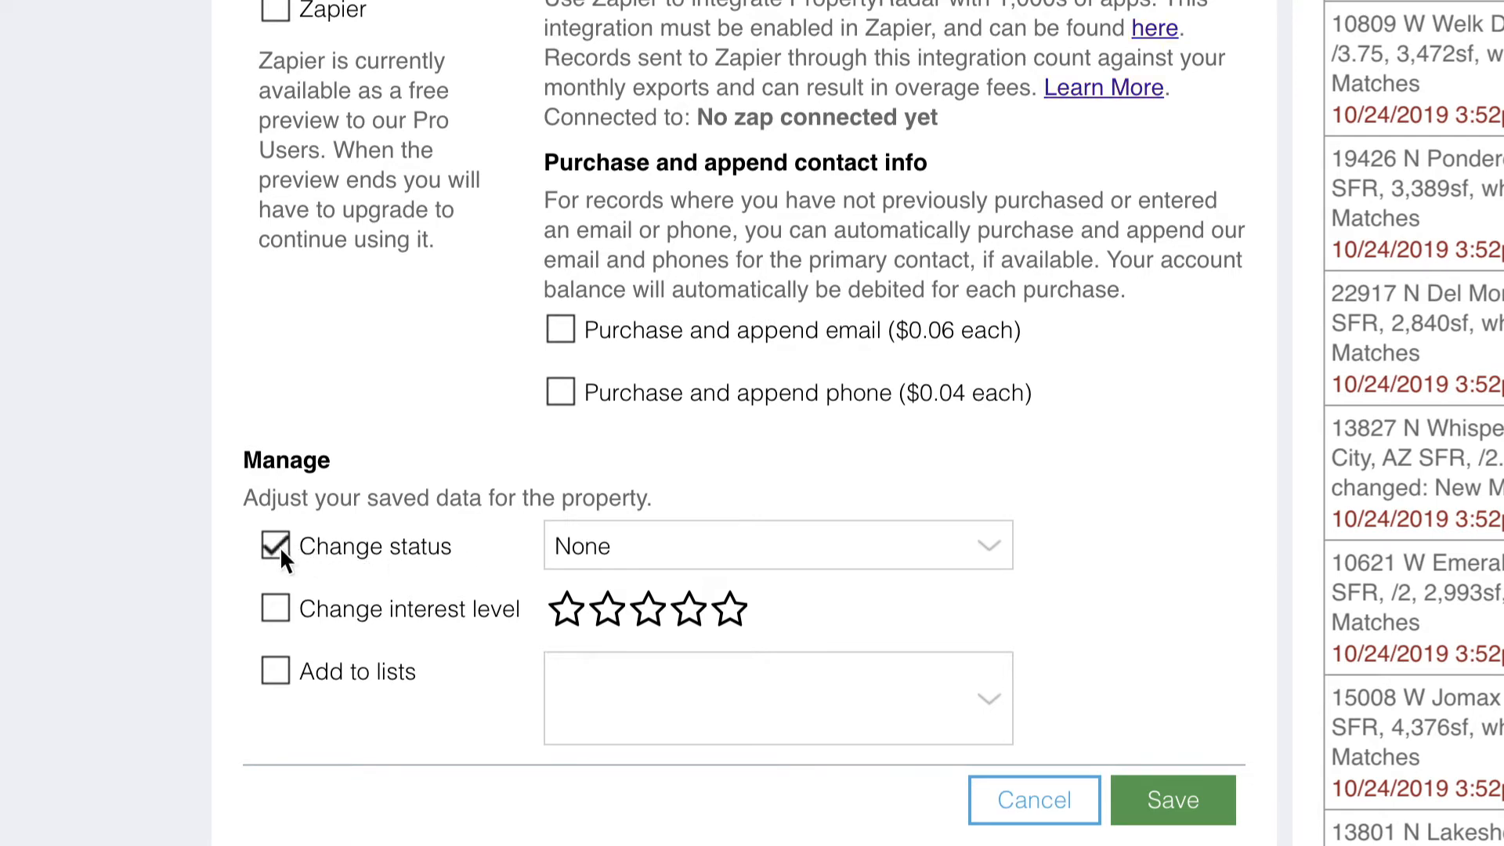
{"action": "left_click", "coordinate": [777, 545]}
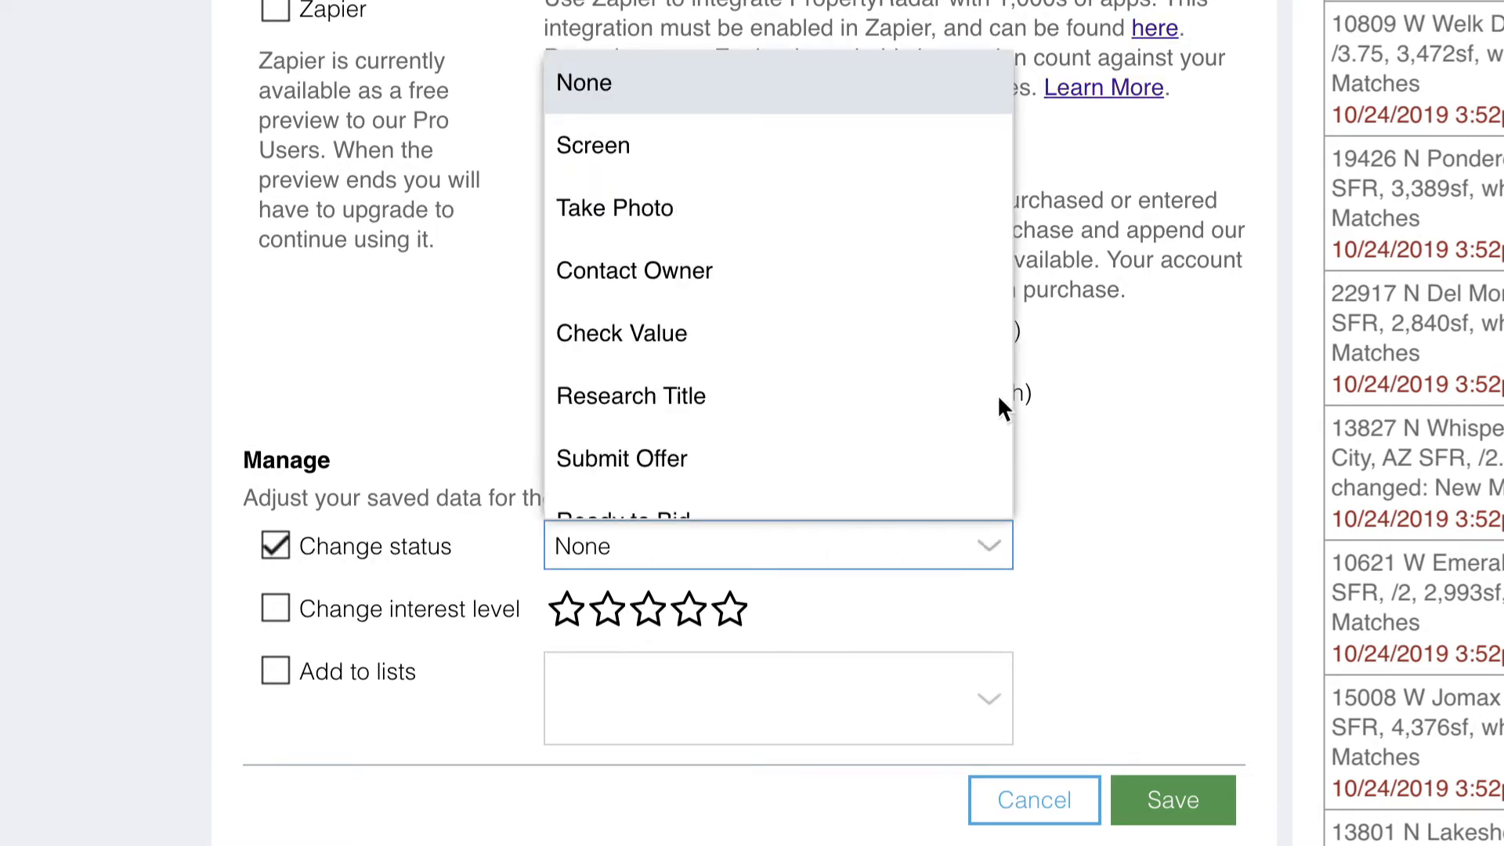
{"action": "left_click", "coordinate": [632, 270]}
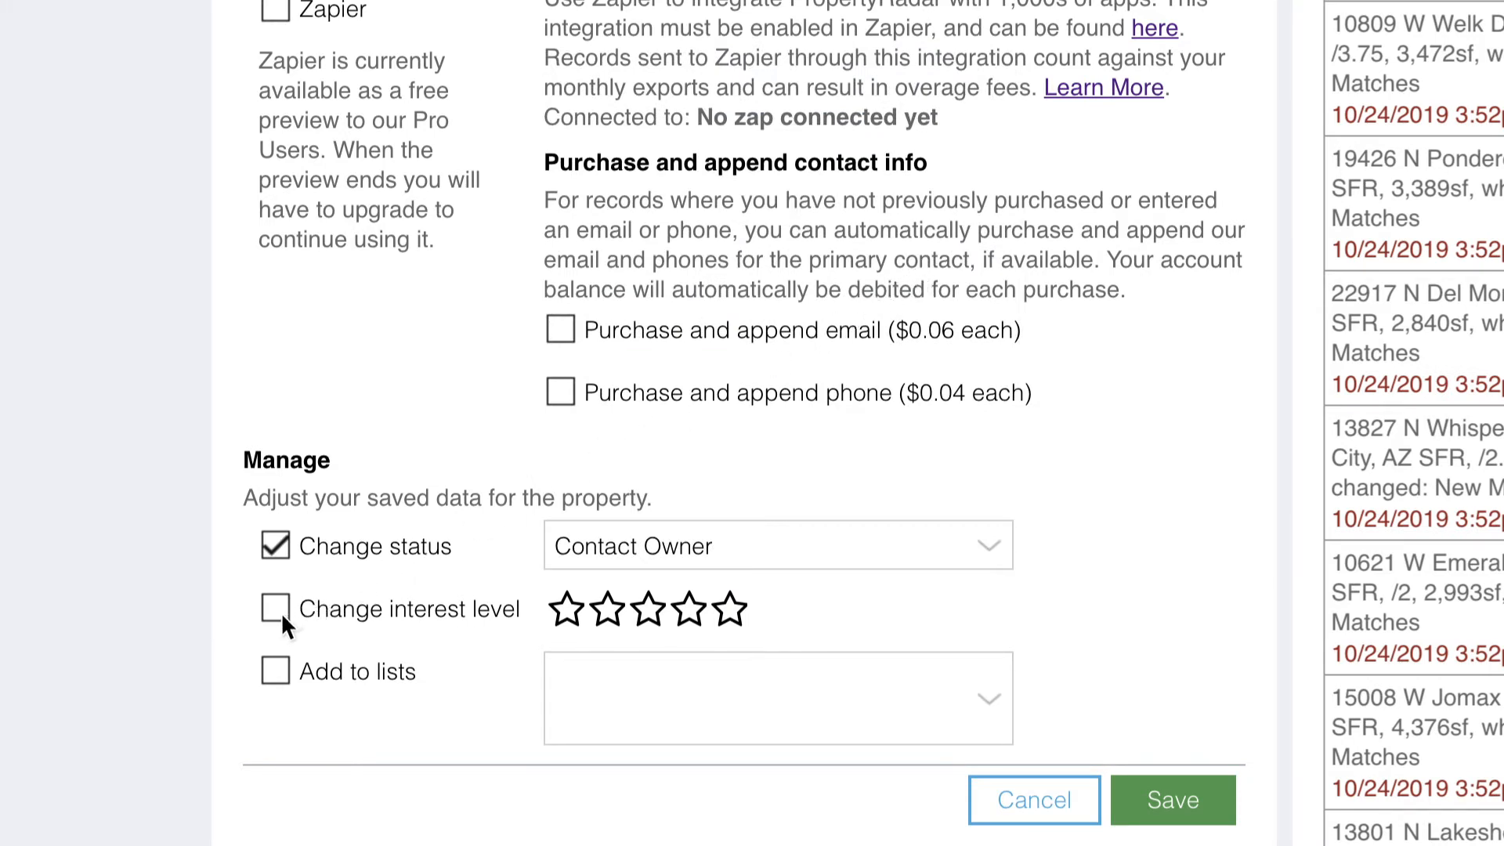
{"action": "left_click", "coordinate": [689, 610]}
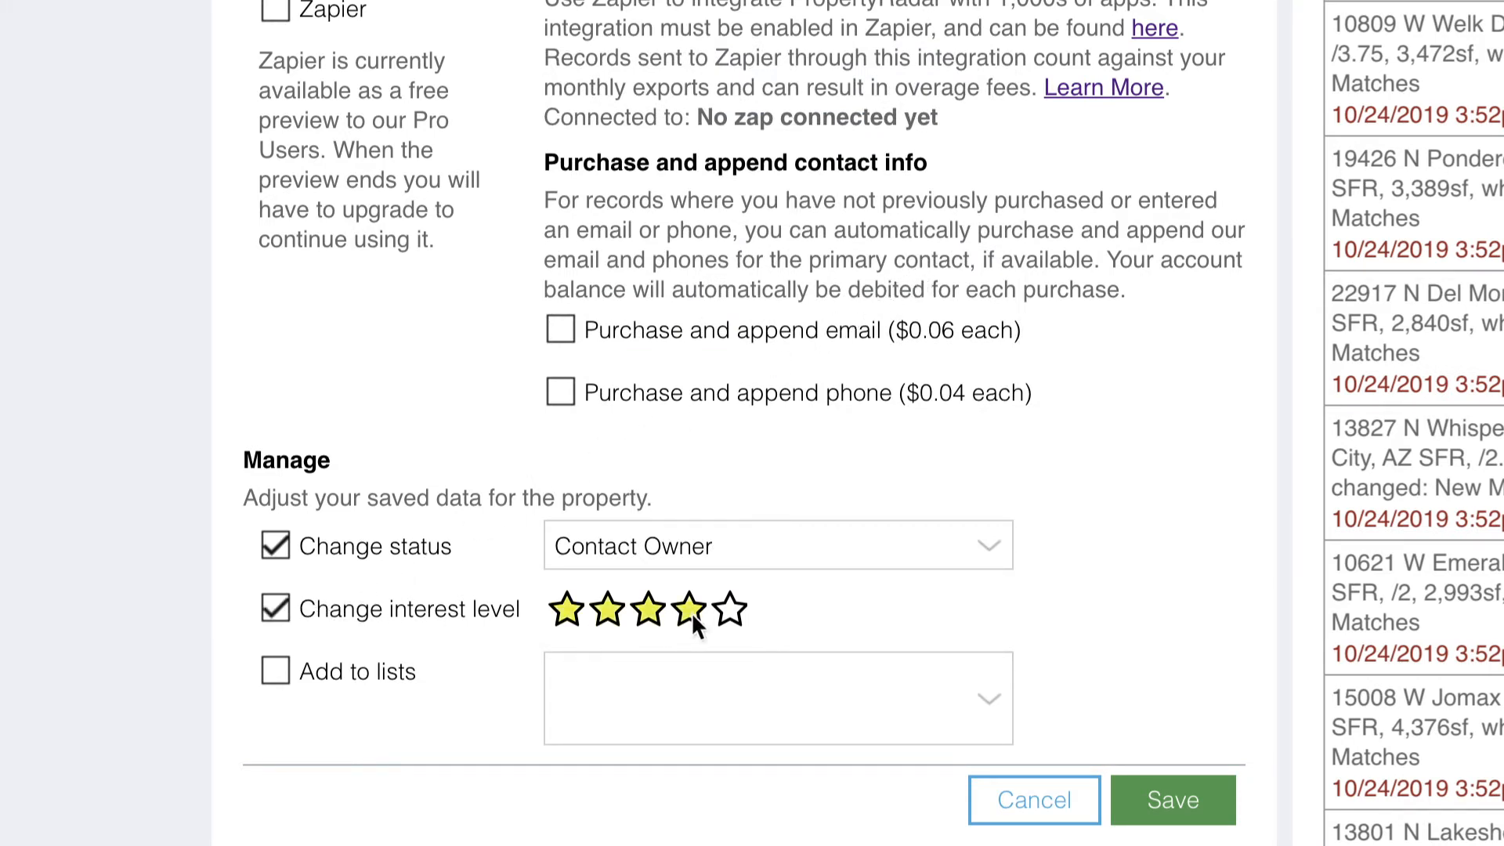
{"action": "left_click", "coordinate": [275, 670]}
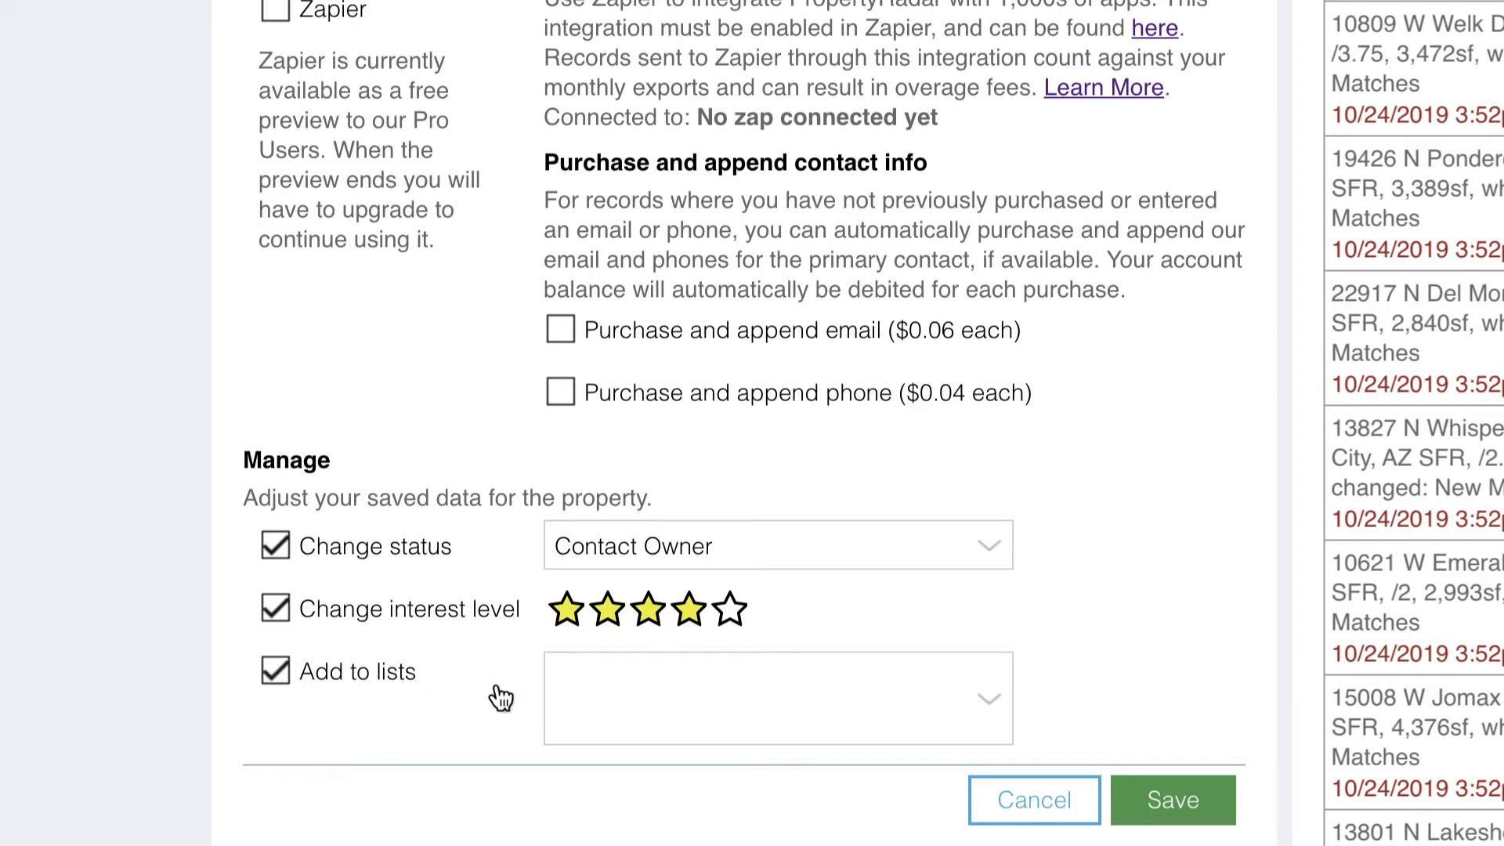
{"action": "left_click", "coordinate": [777, 698]}
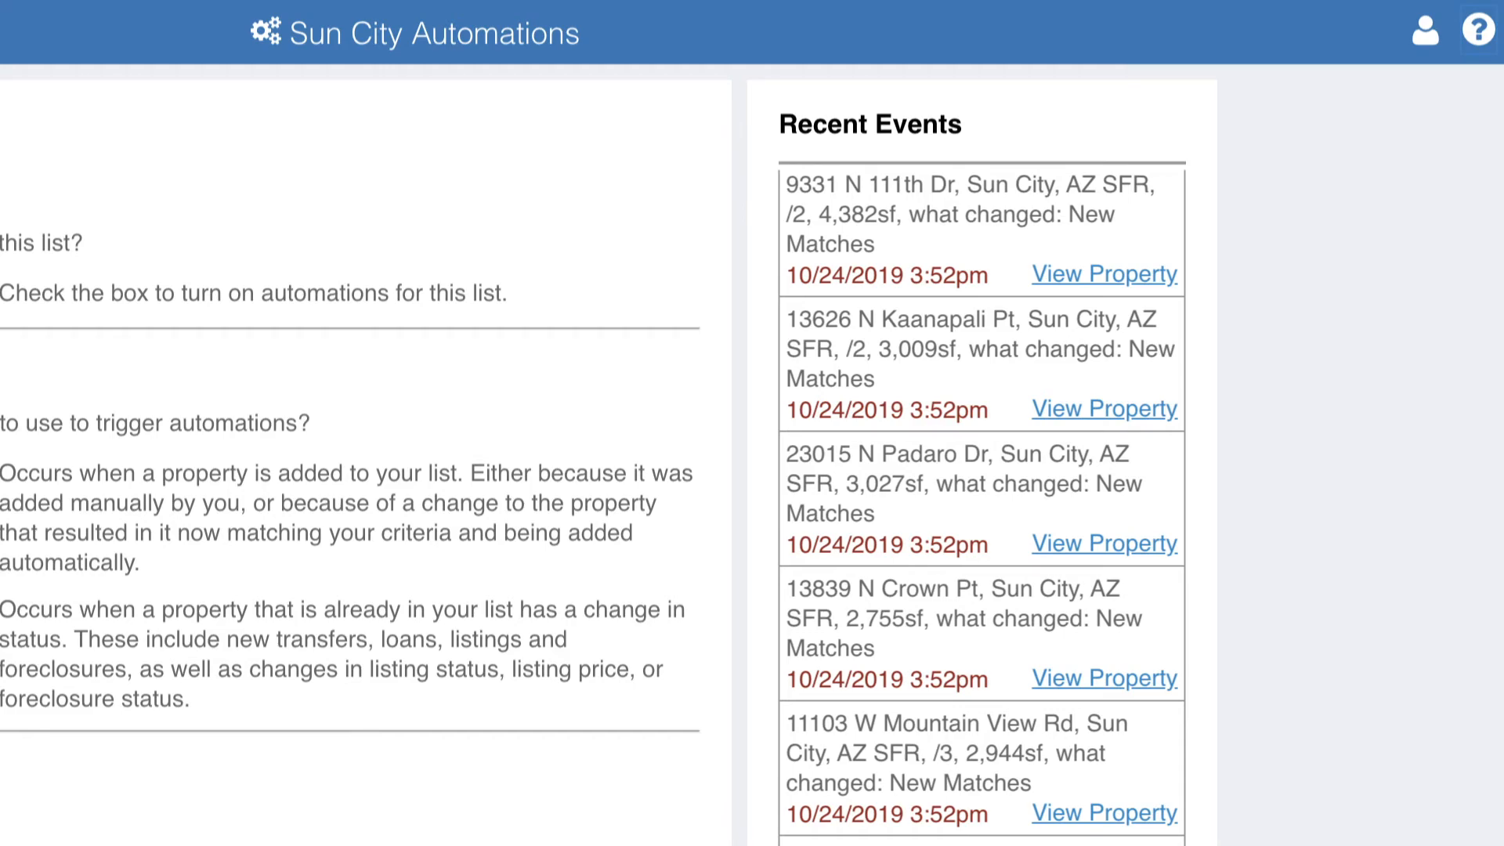
{"action": "scroll", "scroll_direction": "down", "scroll_amount": 3}
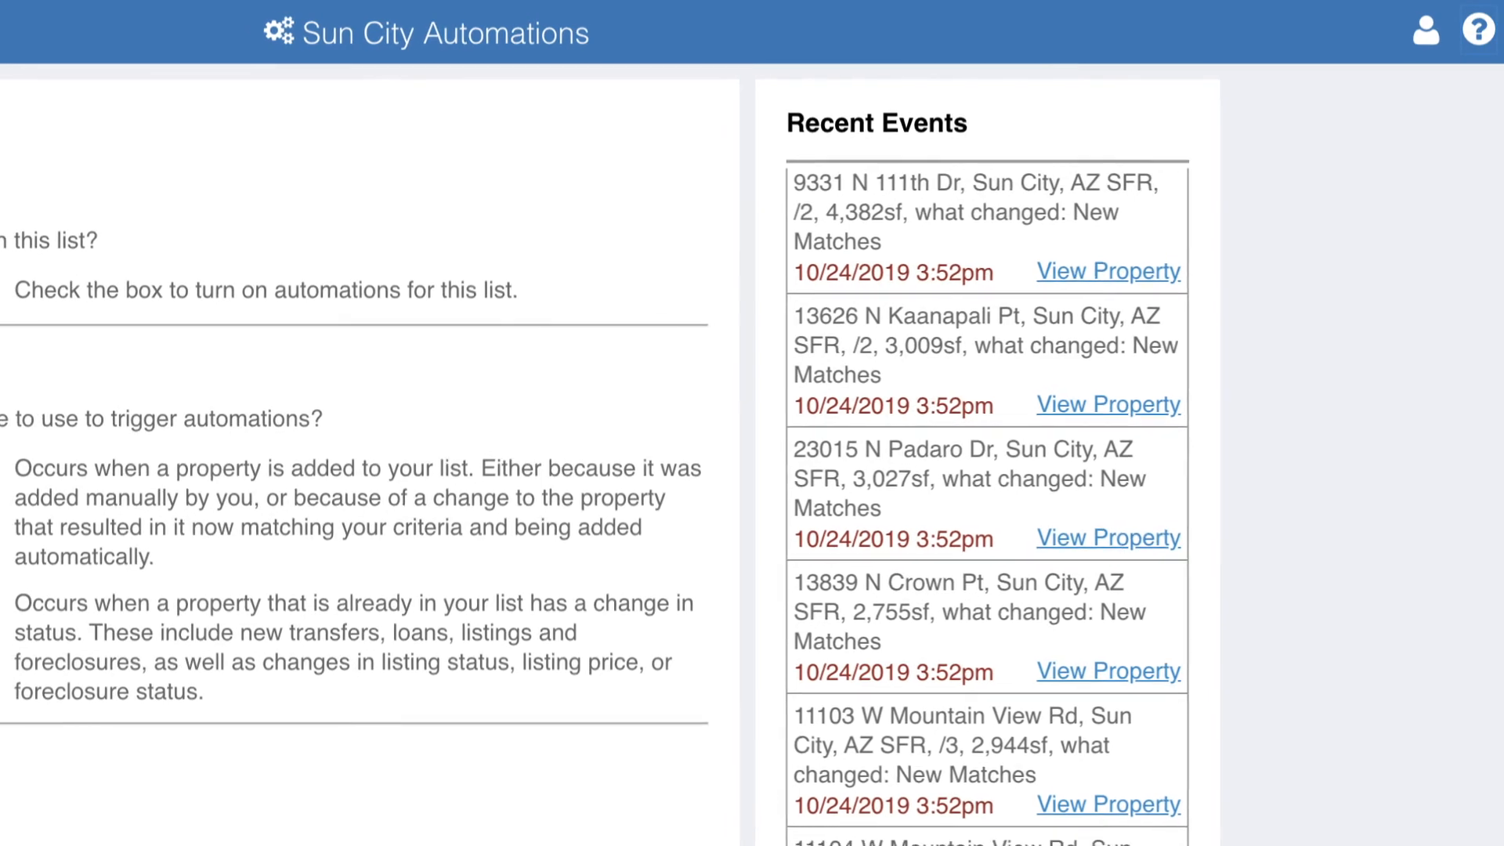